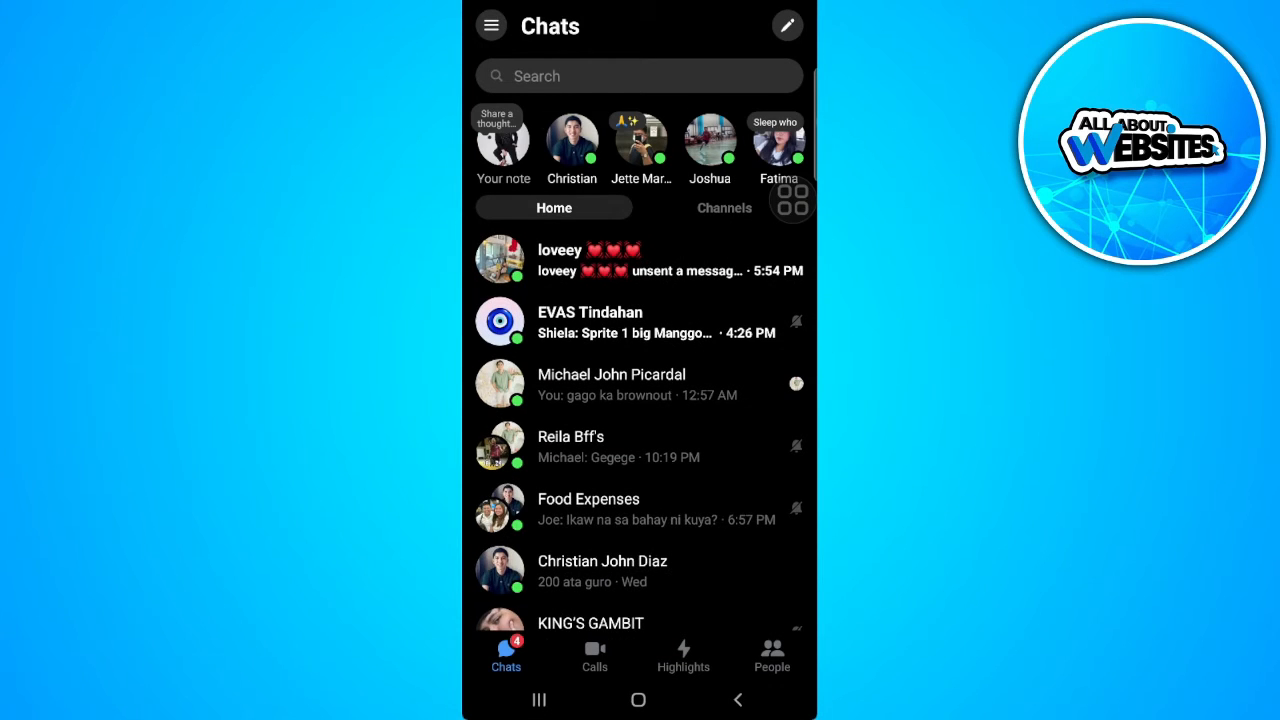
Pull down the notification shade from Messenger and launch Settings via the gear icon
click(640, 258)
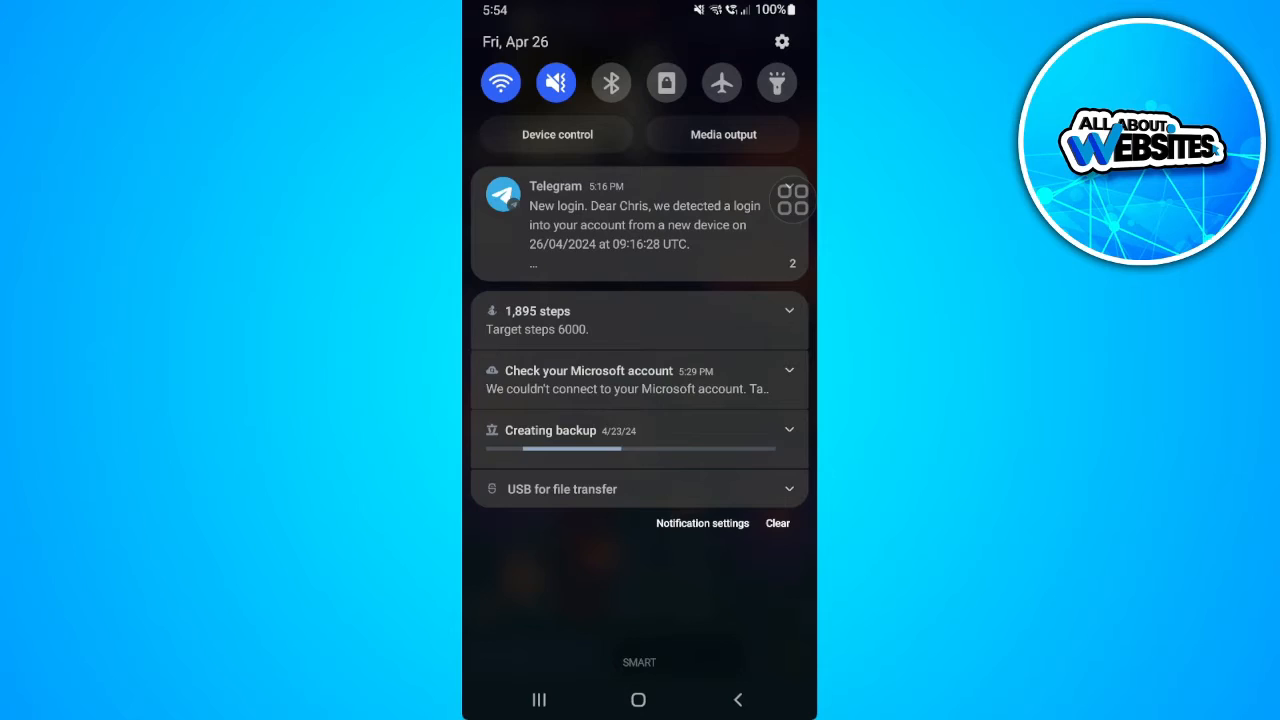
click(782, 41)
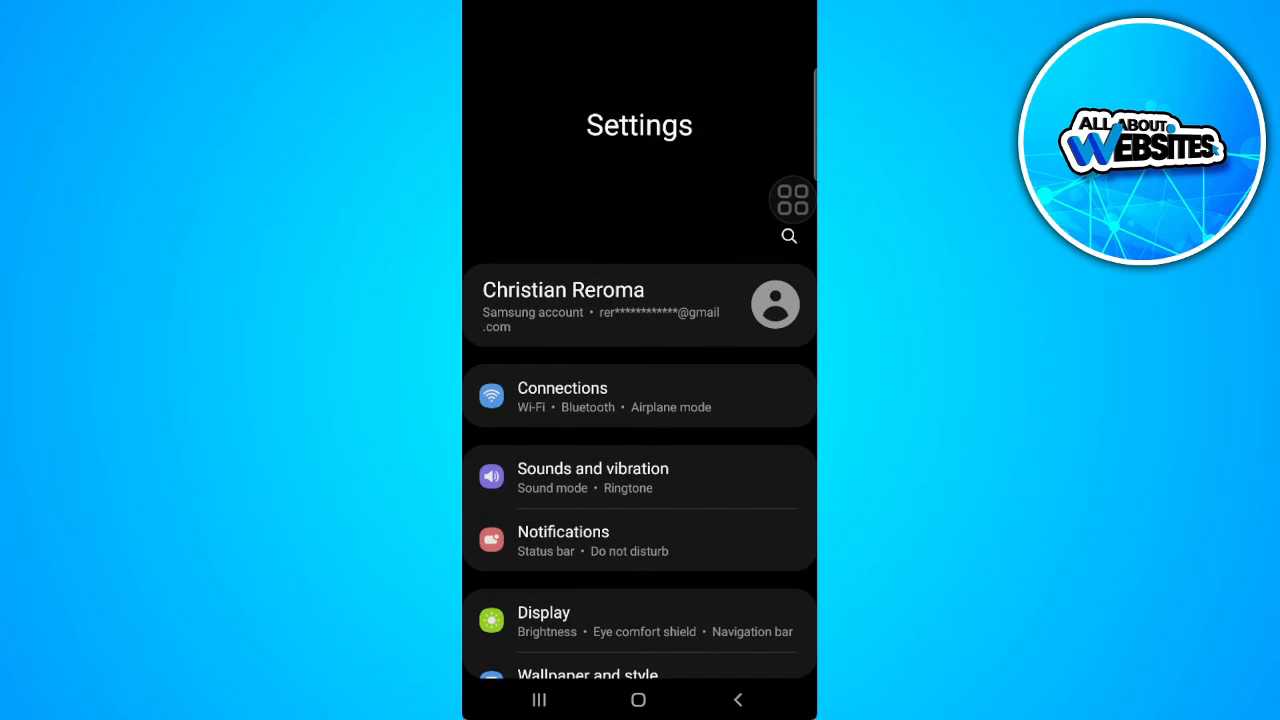
Go to Notifications, then Advanced settings, then Notification history, down to the Last 24 hours list
click(563, 531)
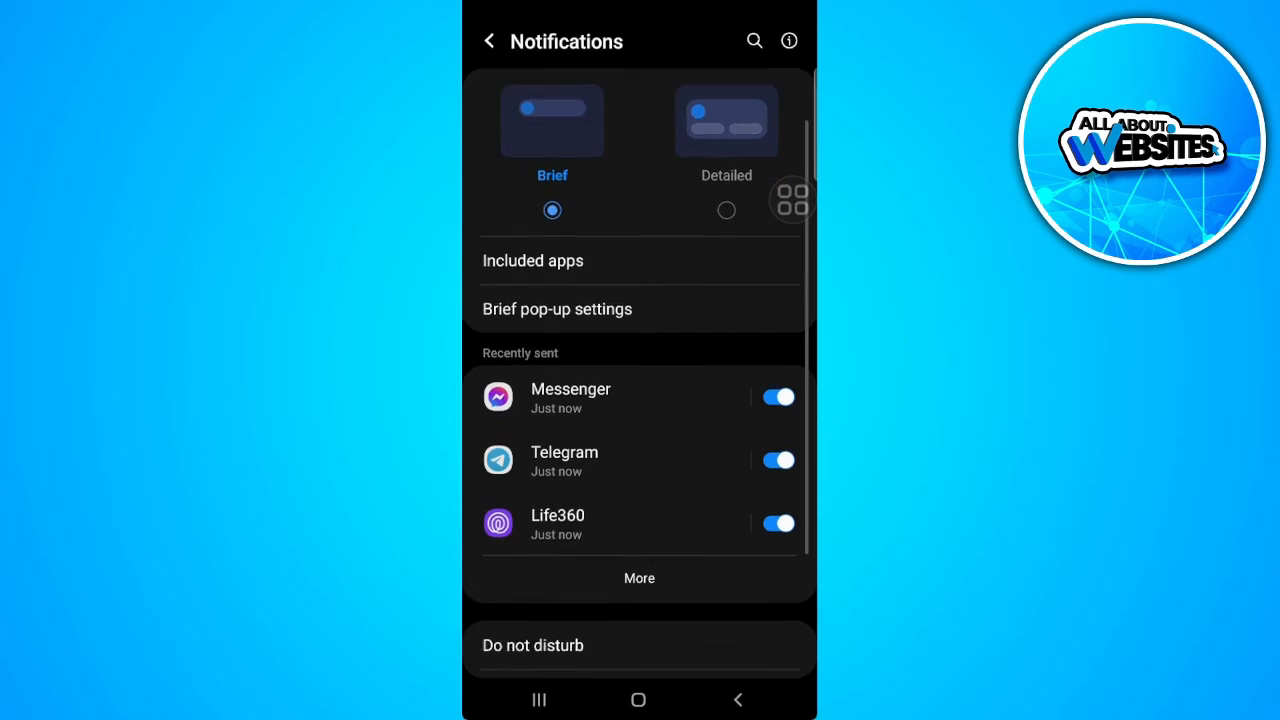
scroll(down, 3)
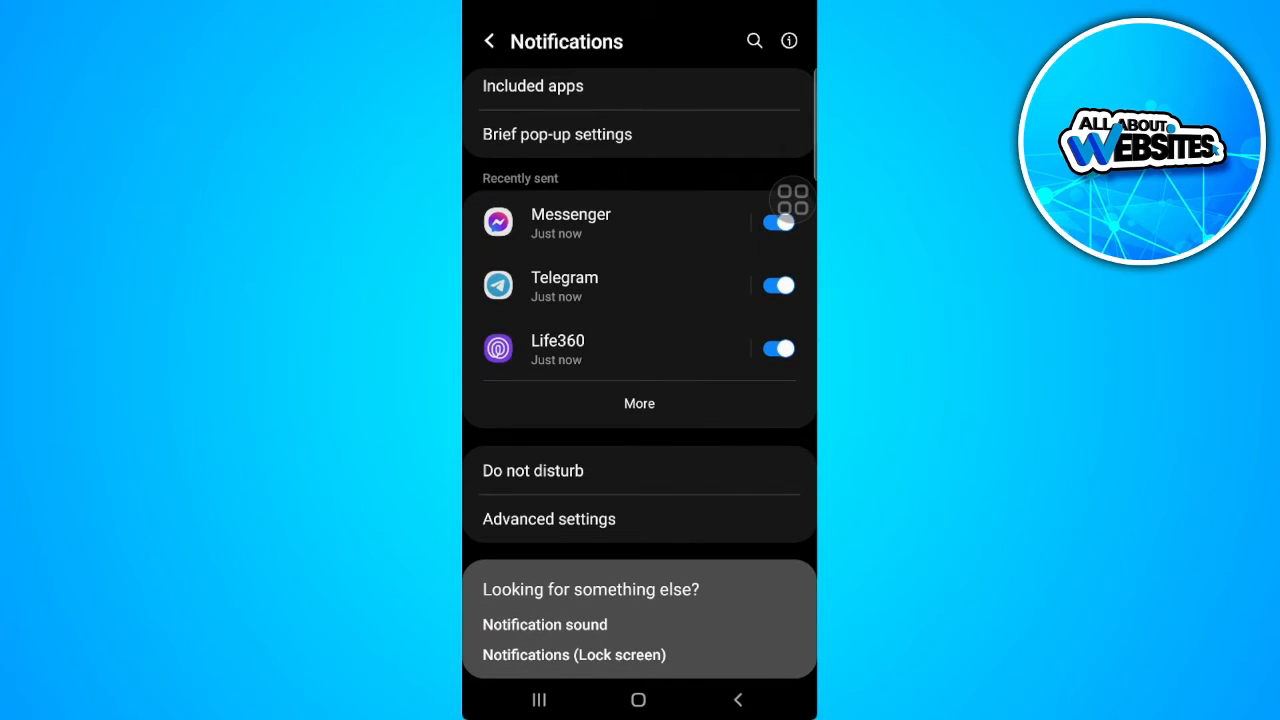
click(548, 518)
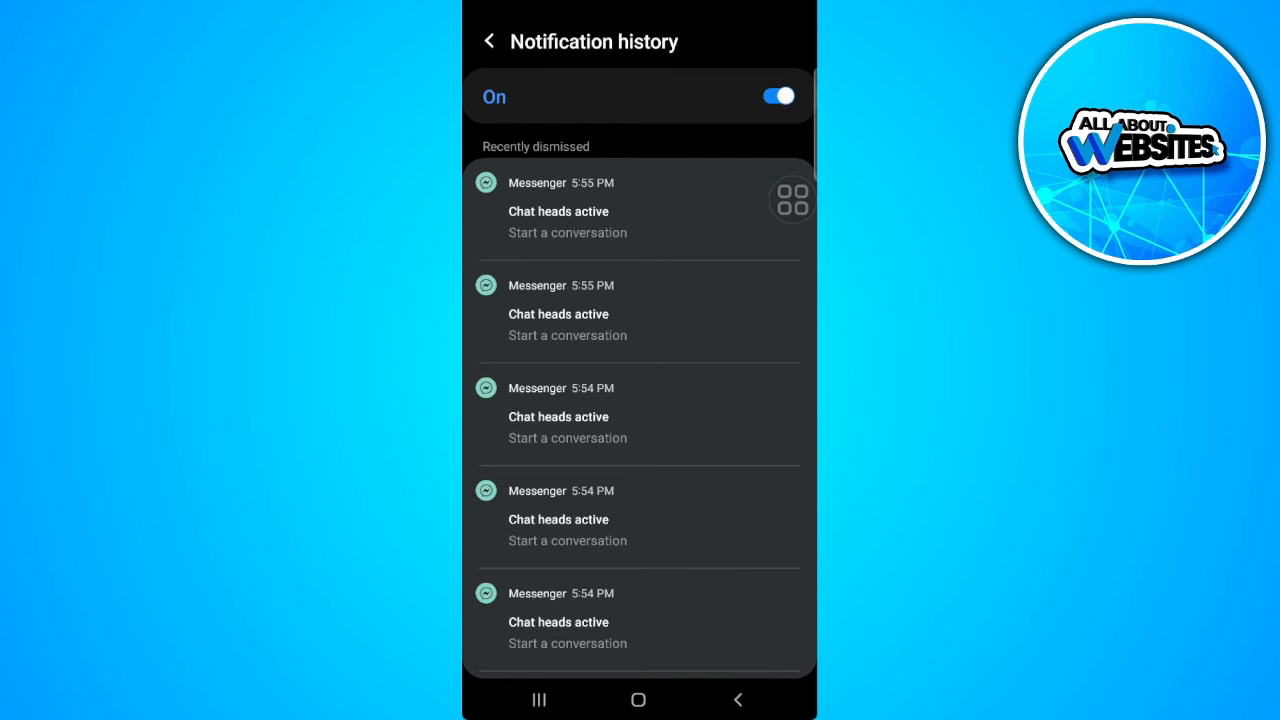
scroll(down, 3)
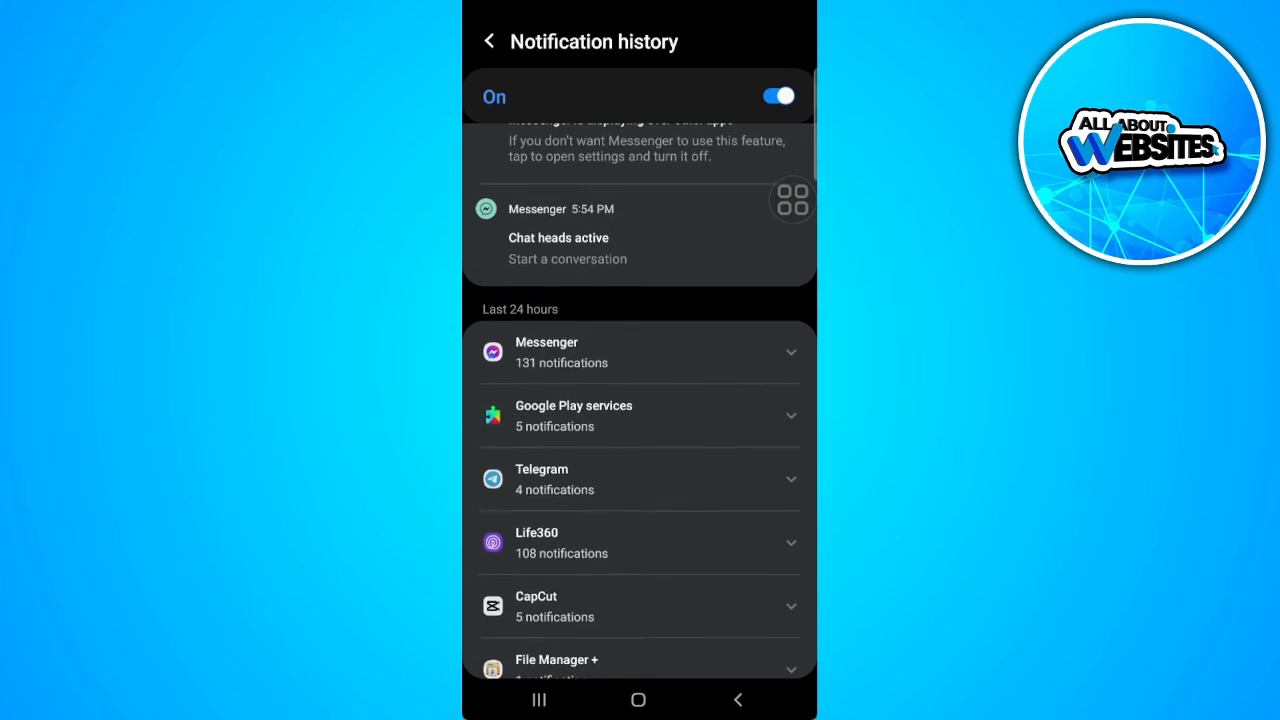
Expand Messenger under Last 24 hours and scroll through the contact's individual message notifications
click(639, 352)
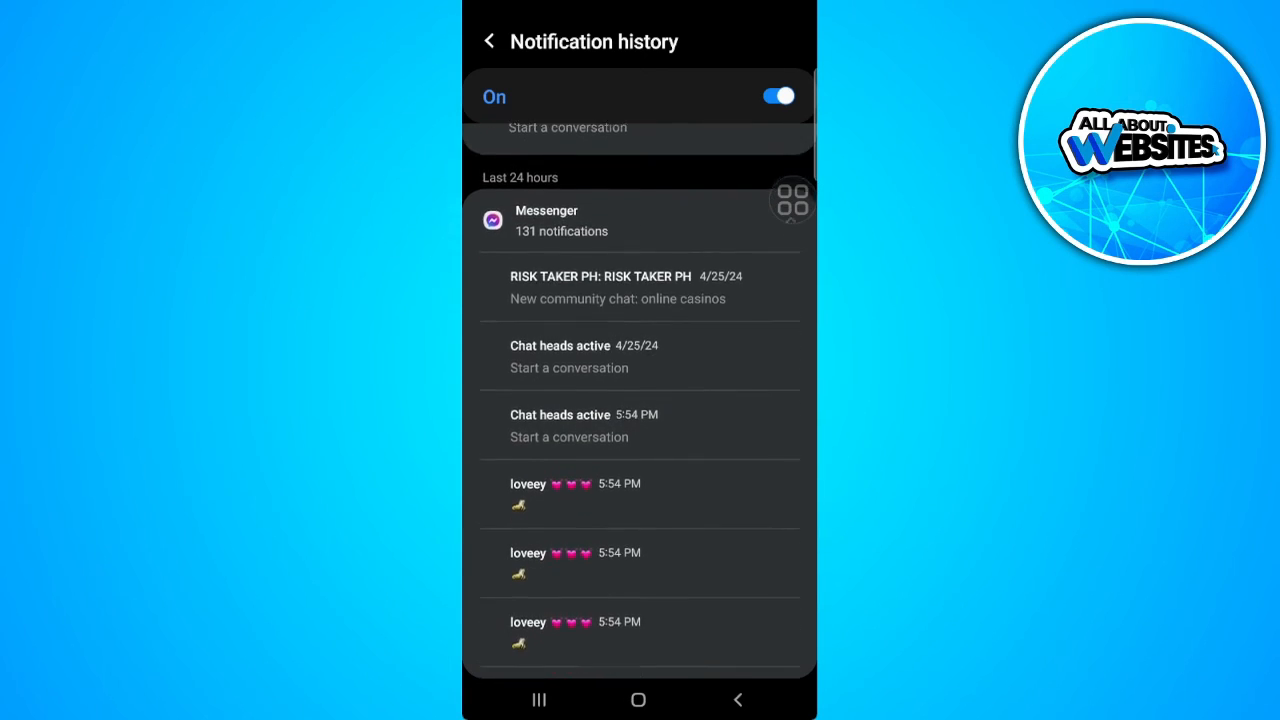
scroll(down, 3)
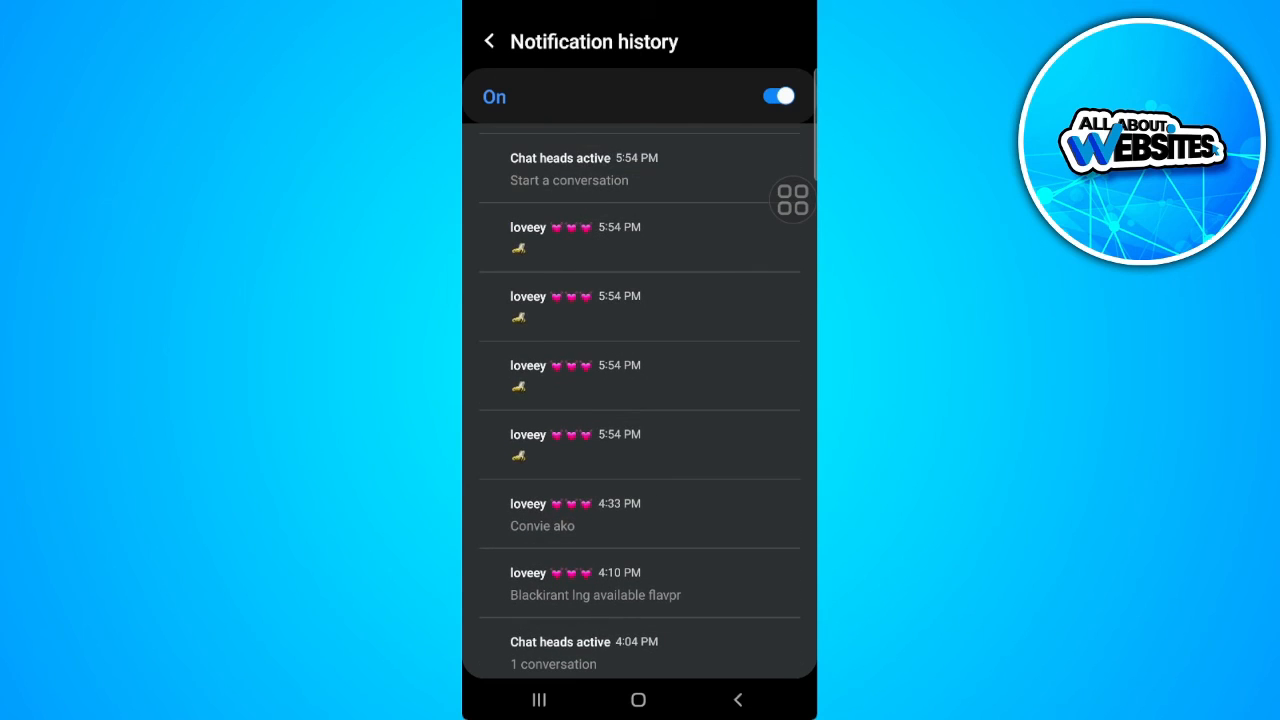
scroll(down, 3)
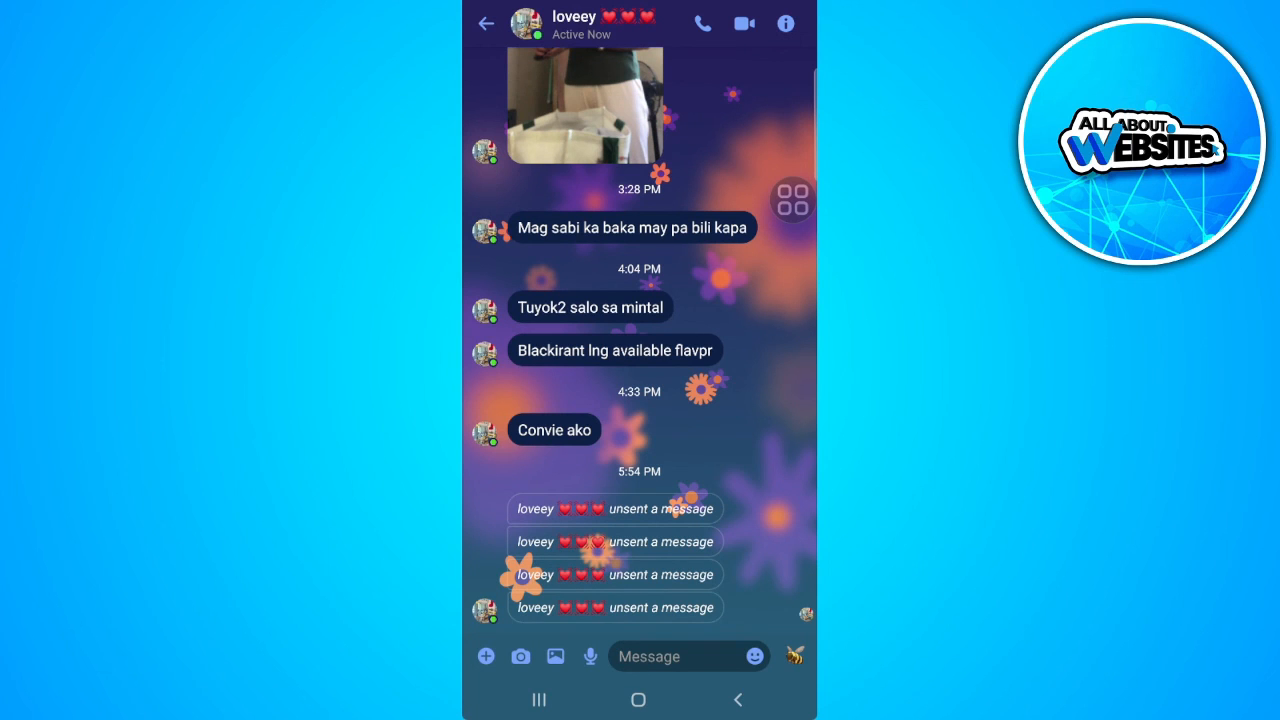
Exit the Messenger conversation to the home screen
click(638, 699)
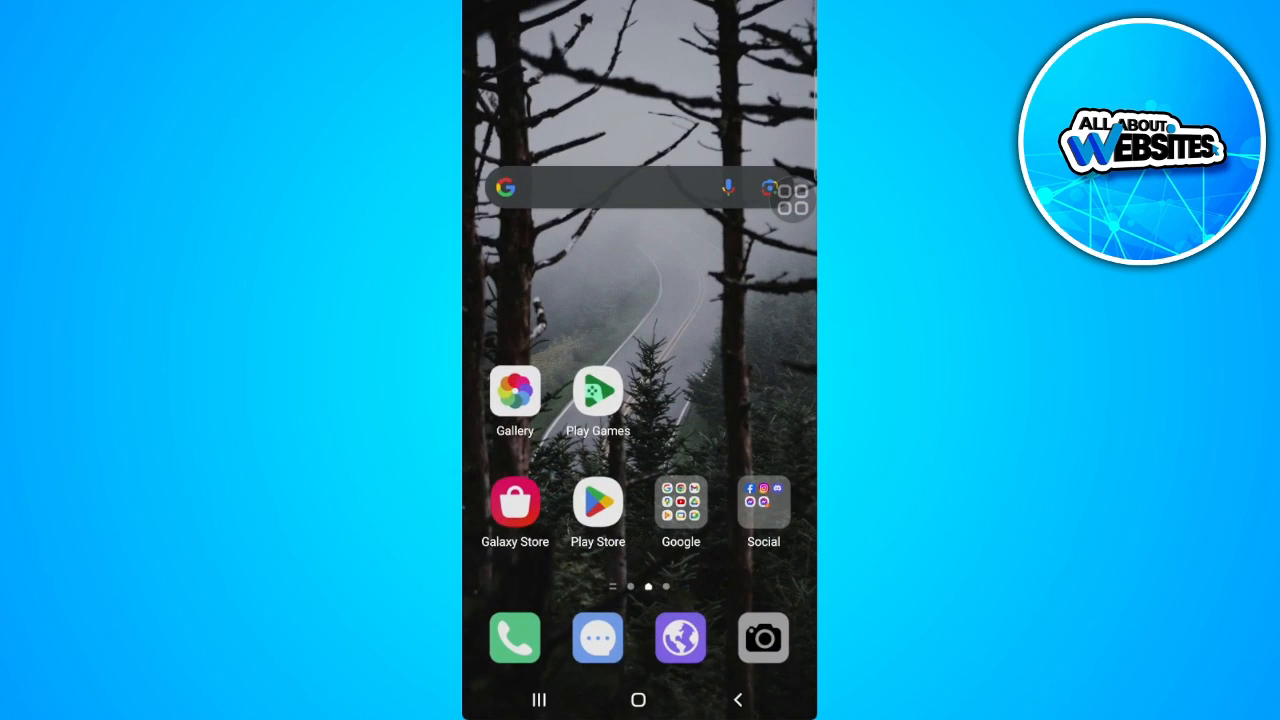